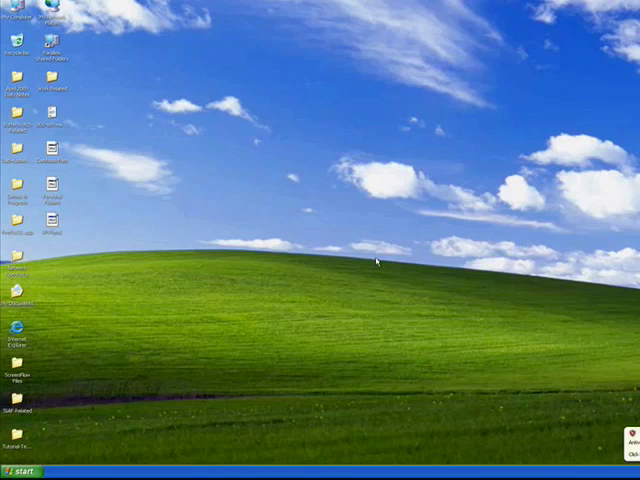
mouse_move(360, 262)
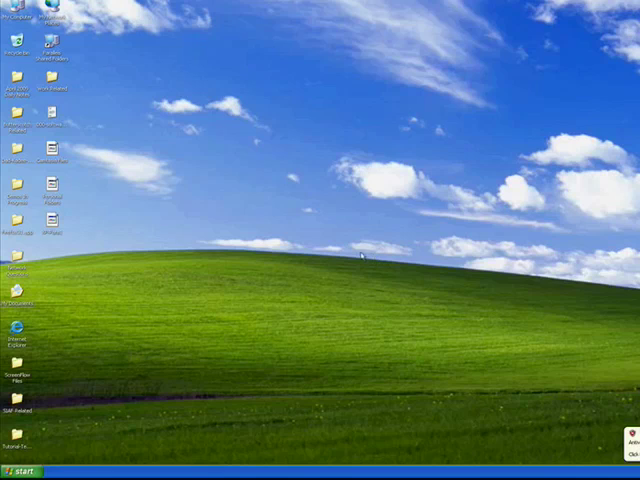
- Restart the computer from the Start menu's Turn Off Computer dialog
left_click(18, 472)
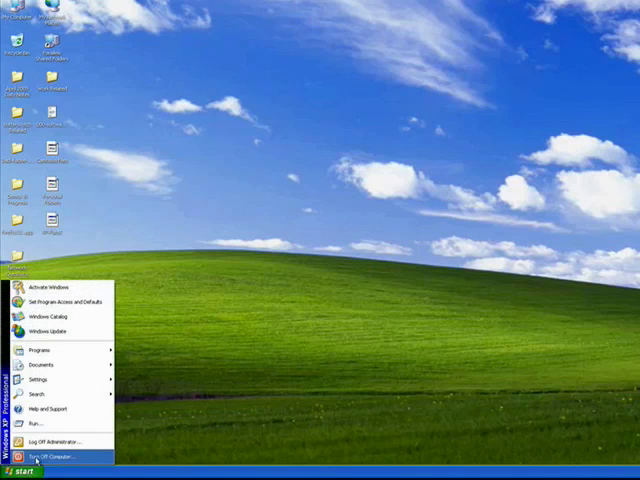
left_click(60, 456)
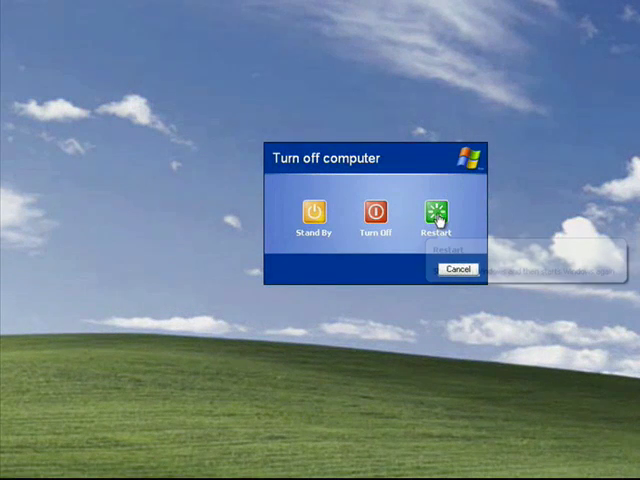
left_click(456, 268)
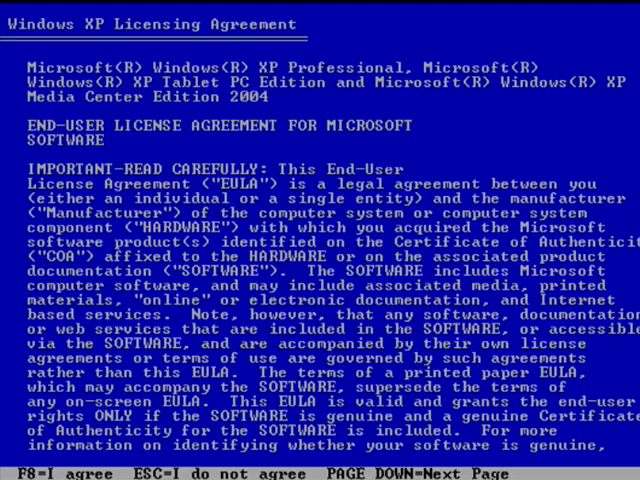
- Agree to the Windows XP Licensing Agreement with F8
key("f8")
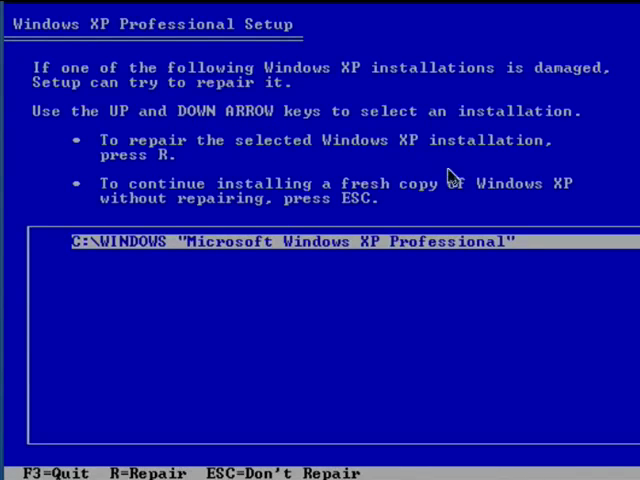
mouse_move(360, 258)
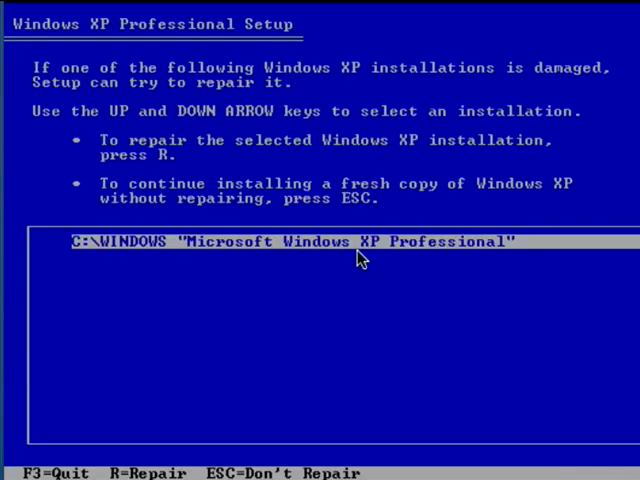
mouse_move(416, 178)
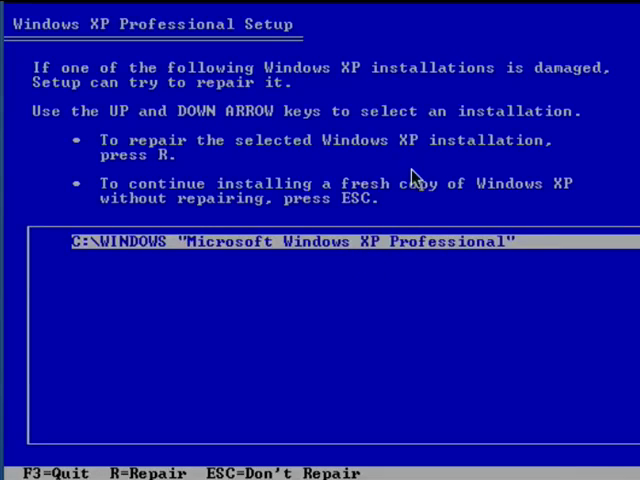
mouse_move(330, 160)
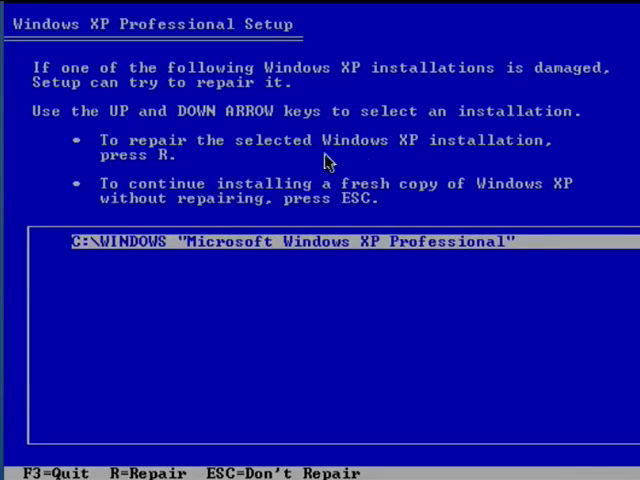
mouse_move(444, 150)
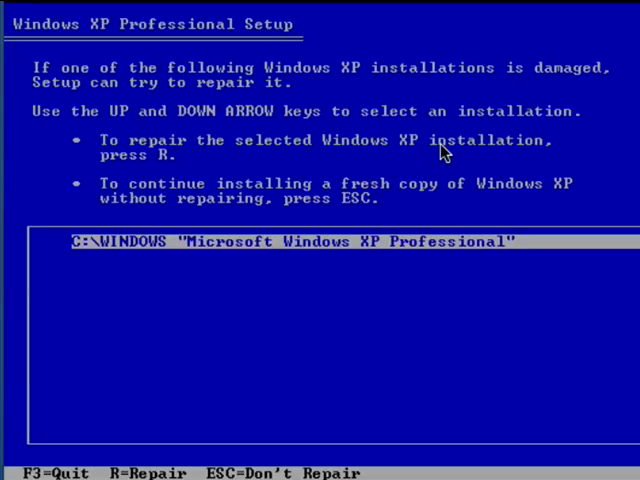
mouse_move(324, 220)
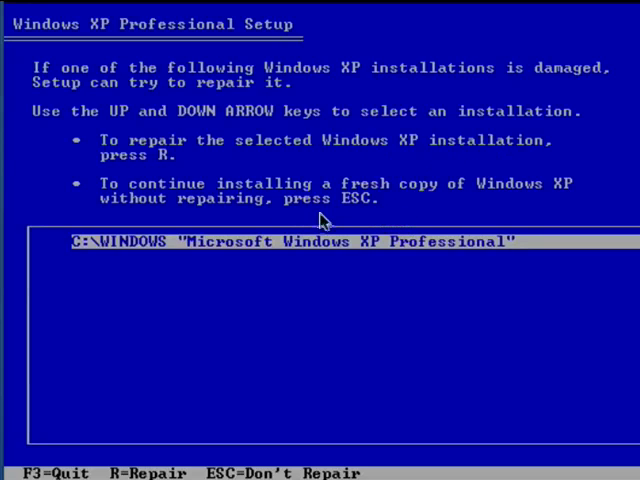
mouse_move(288, 208)
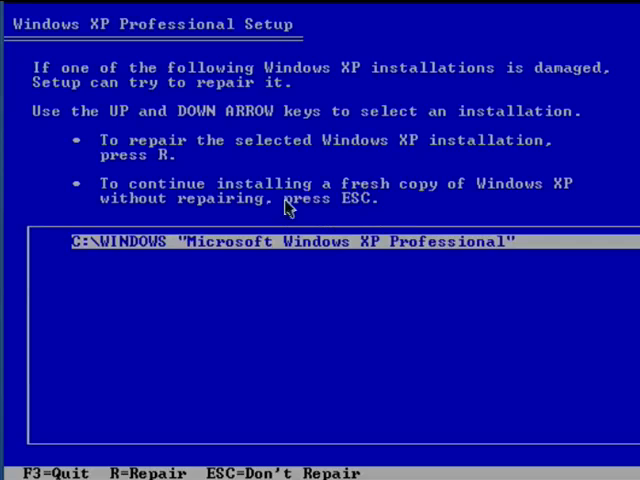
mouse_move(342, 196)
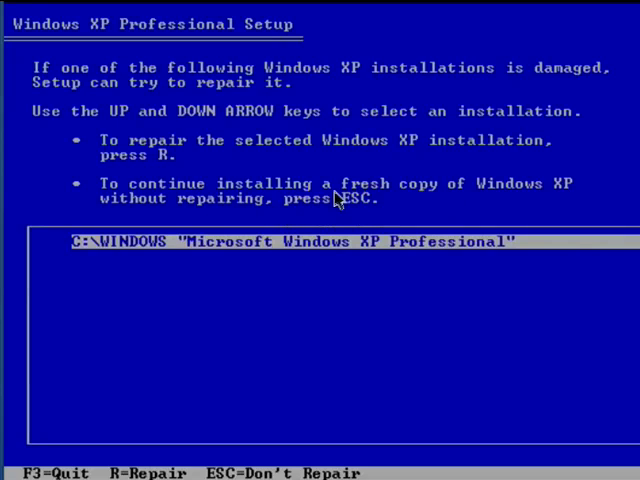
mouse_move(558, 212)
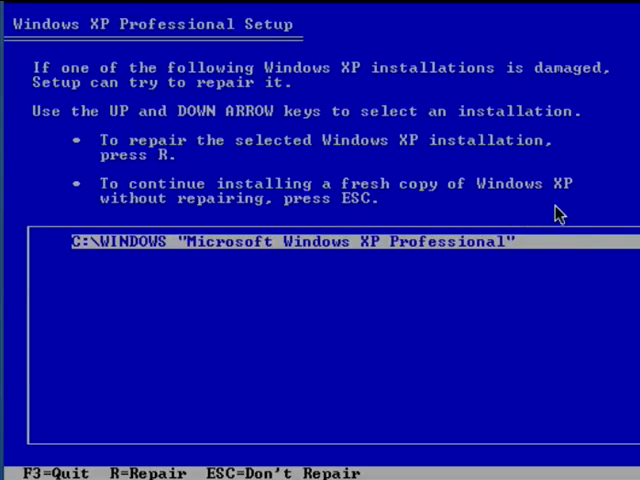
mouse_move(418, 222)
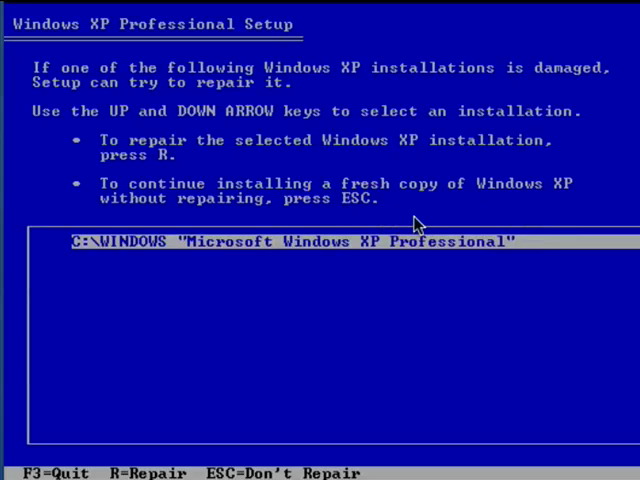
mouse_move(464, 280)
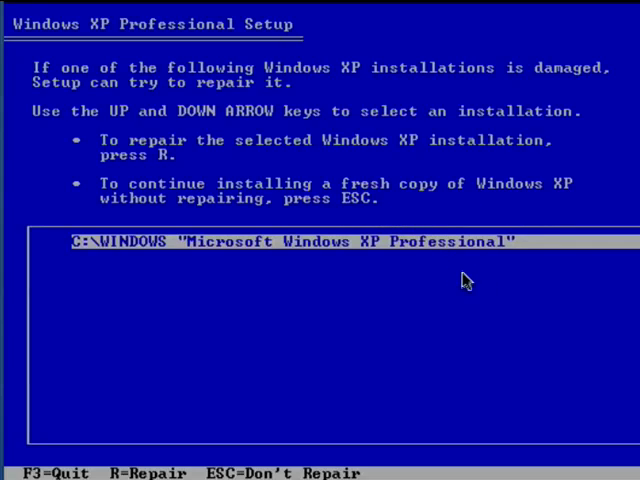
mouse_move(464, 284)
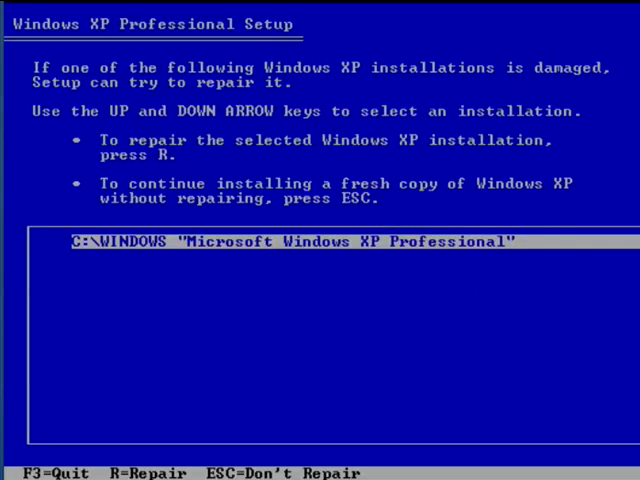
mouse_move(416, 222)
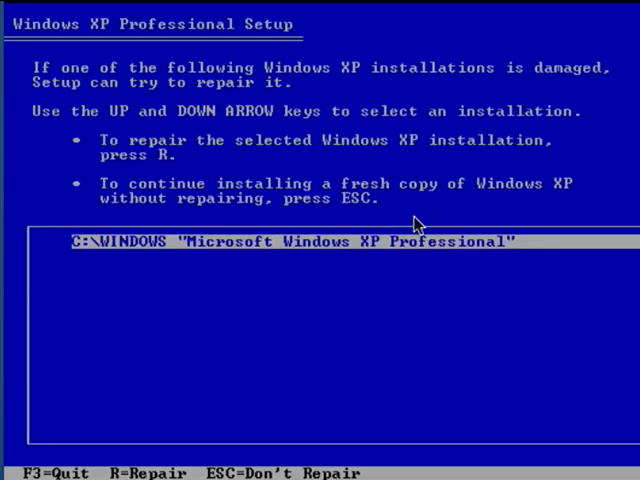
mouse_move(504, 290)
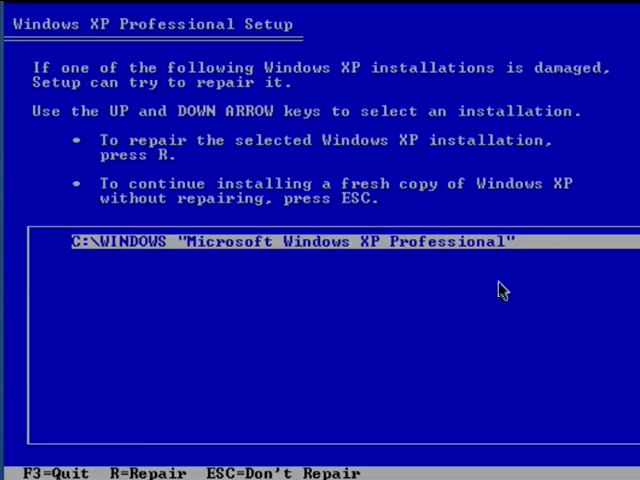